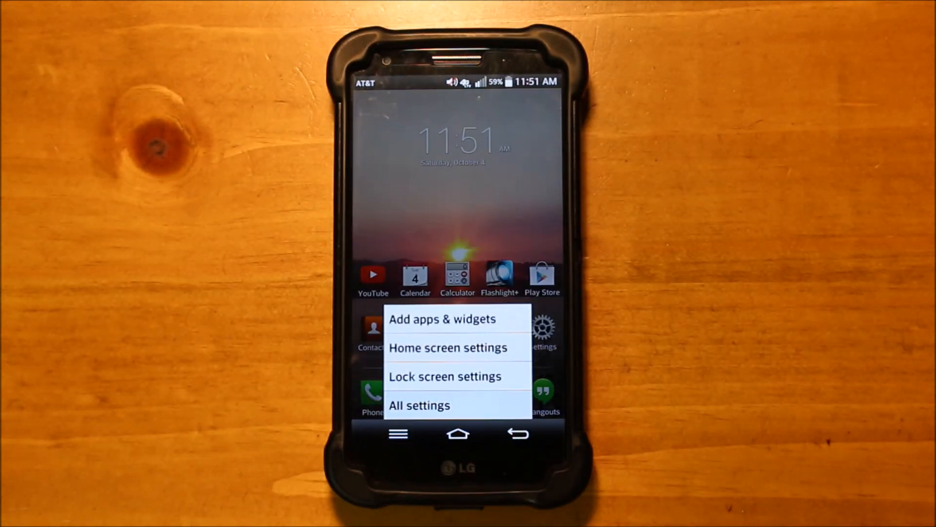
Go from the home screen menu into All settings, then Tethering & networks
click(420, 404)
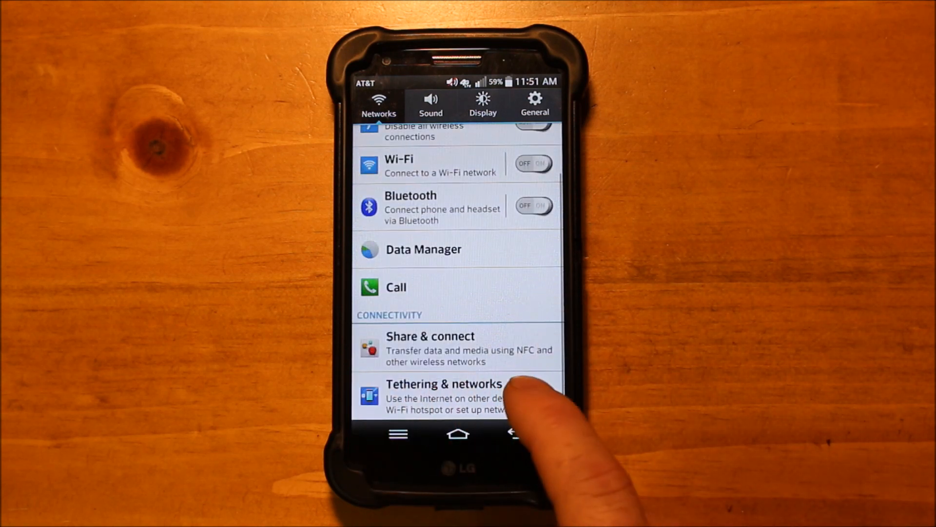
mouse_move(514, 400)
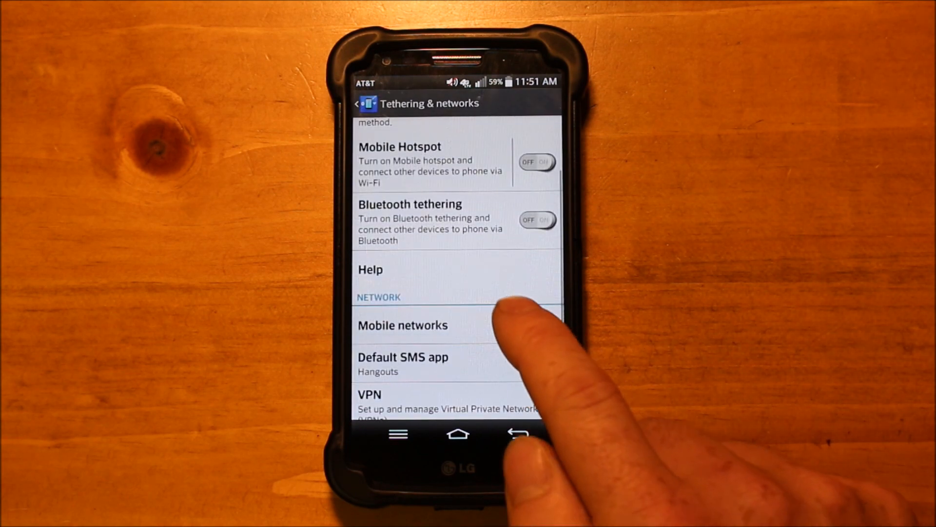
click(404, 325)
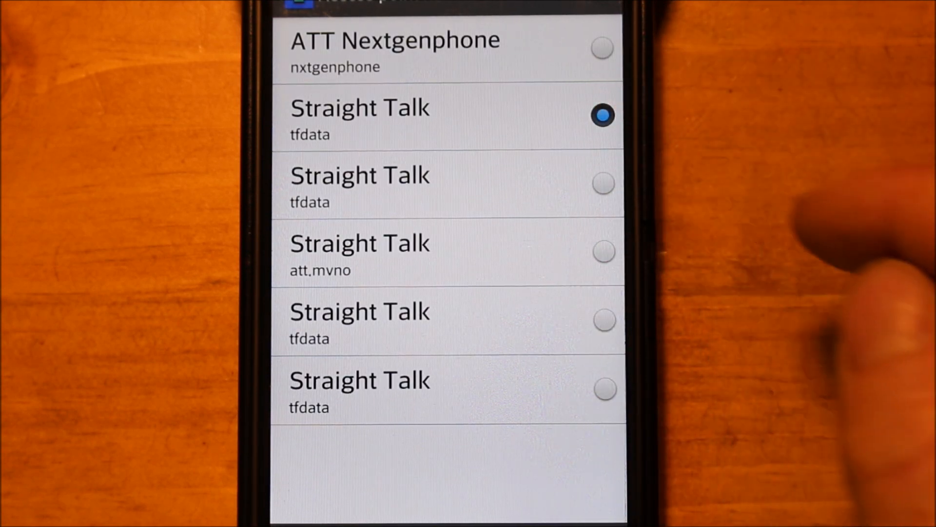
mouse_move(806, 328)
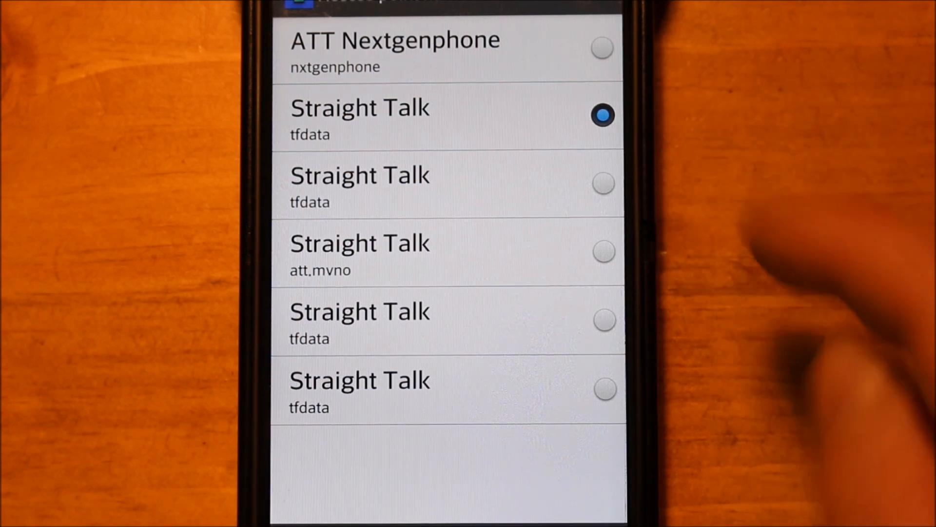
mouse_move(807, 299)
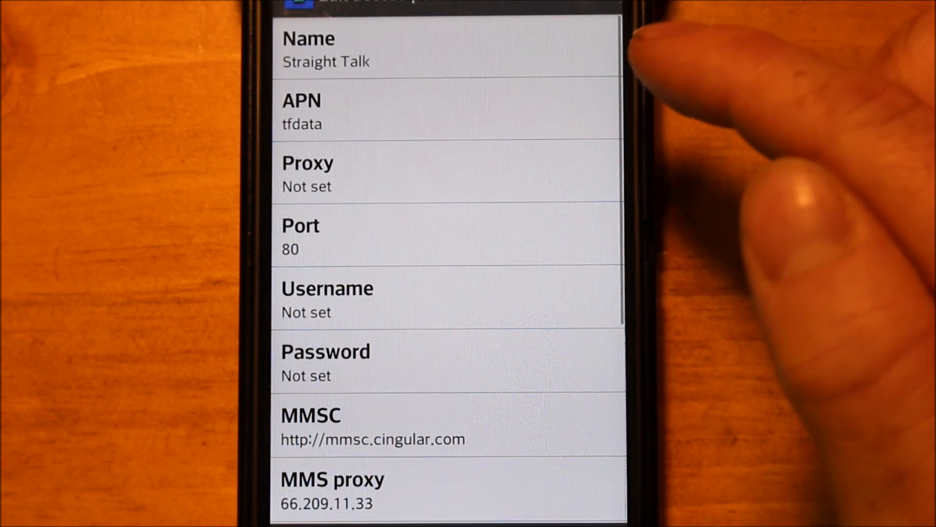
mouse_move(687, 119)
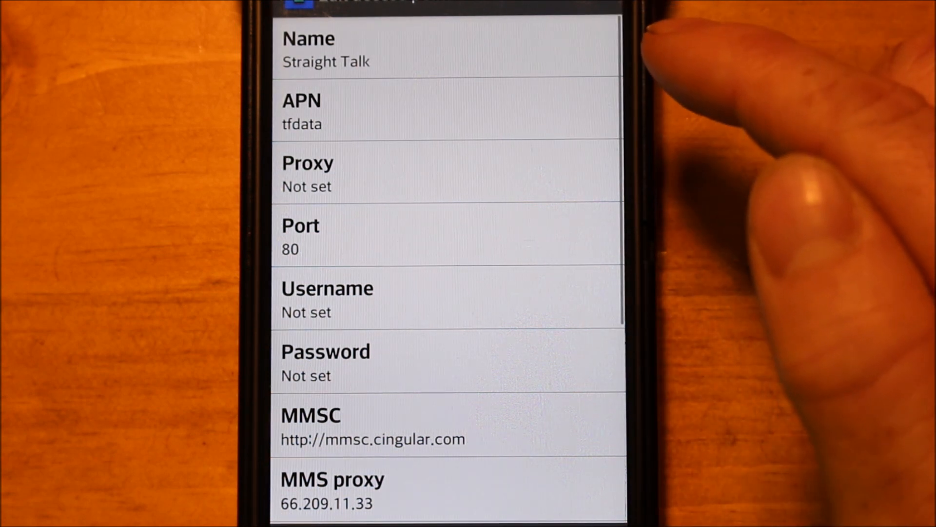
mouse_move(746, 359)
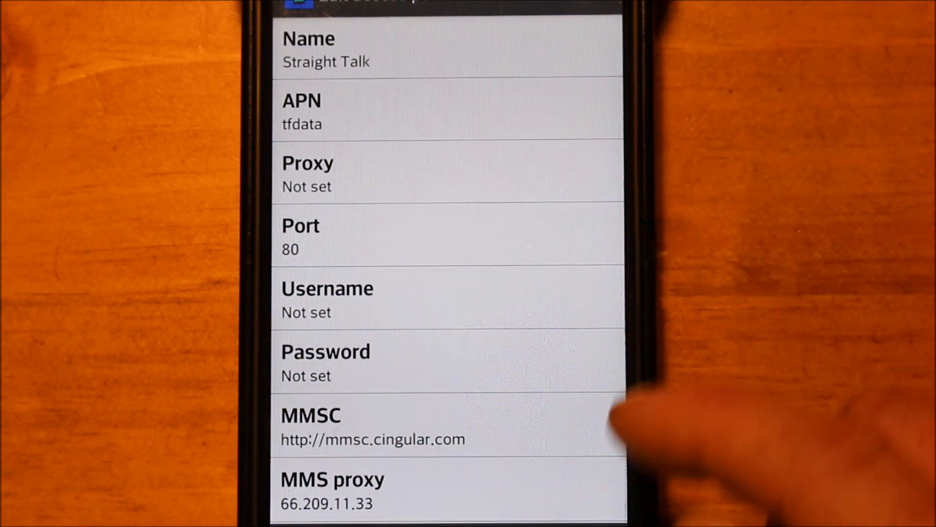
Scroll the Straight Talk tfdata APN details to reveal the MMSC and MMS proxy fields
scroll(down, 3)
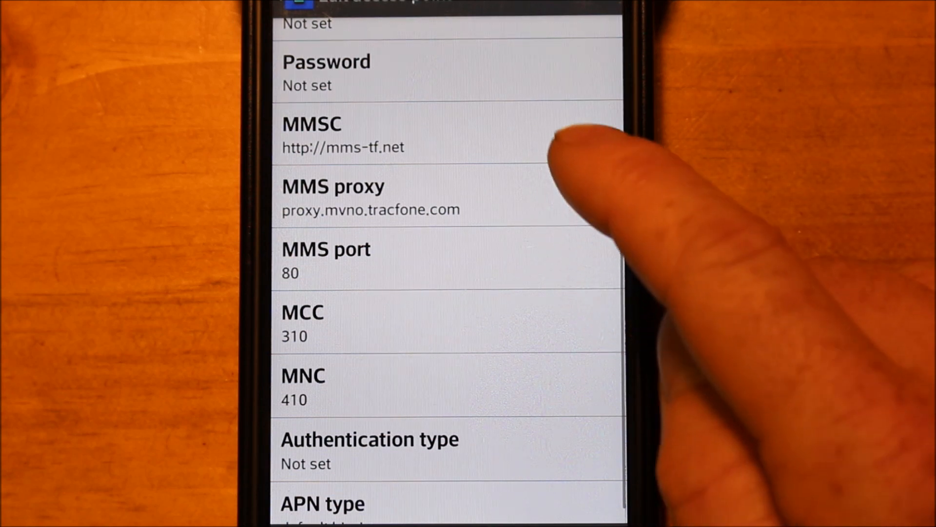
mouse_move(562, 143)
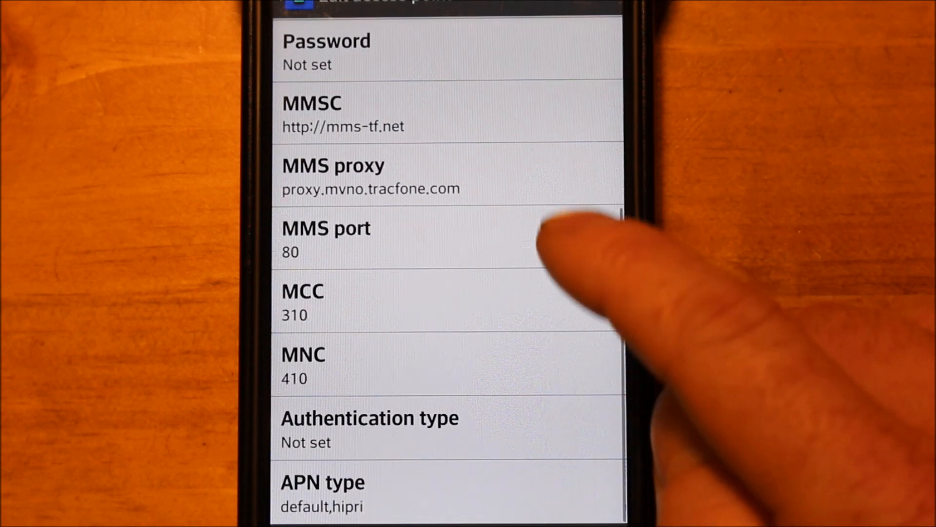
mouse_move(568, 269)
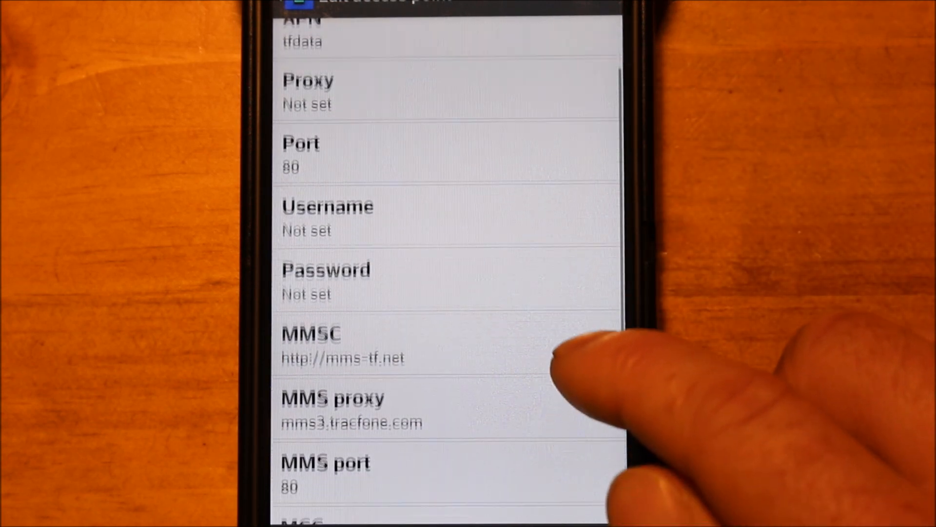
Scroll up to the first Straight Talk tfdata entry below ATT Nextgenphone
scroll(up, 3)
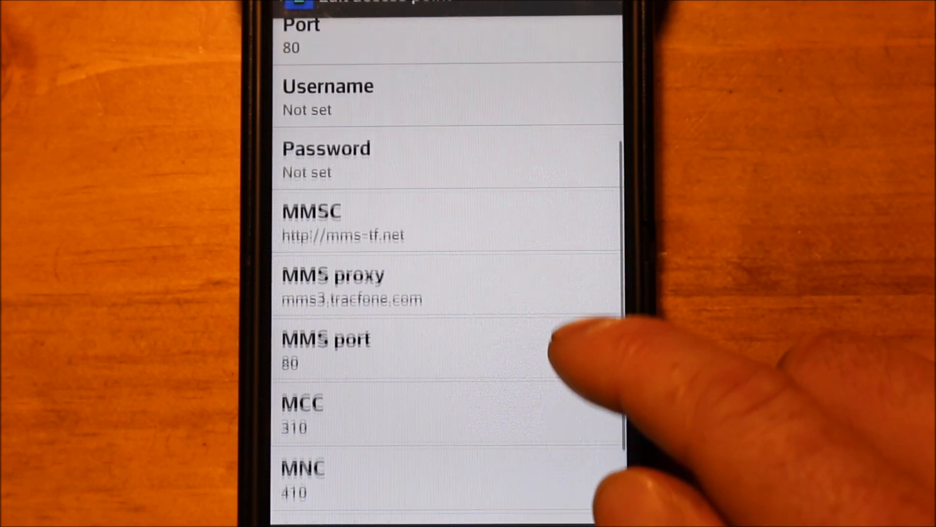
scroll(up, 3)
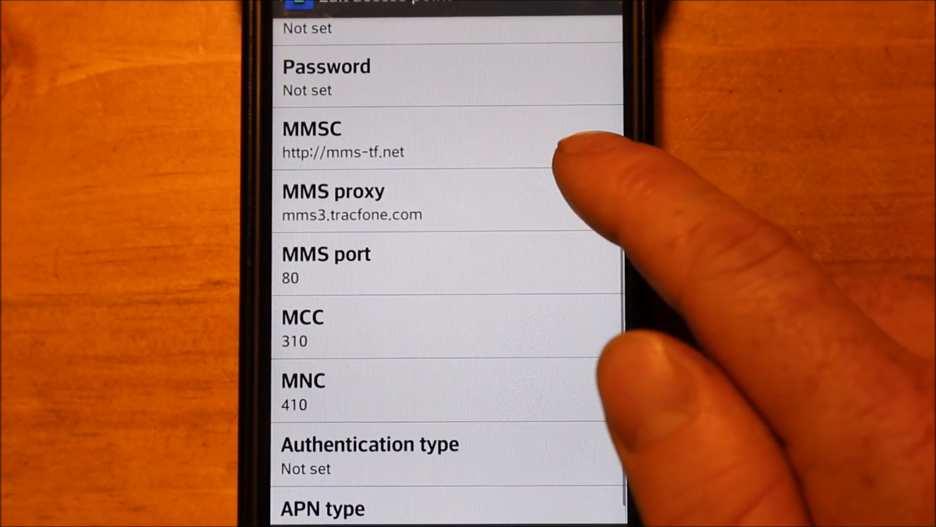
mouse_move(609, 167)
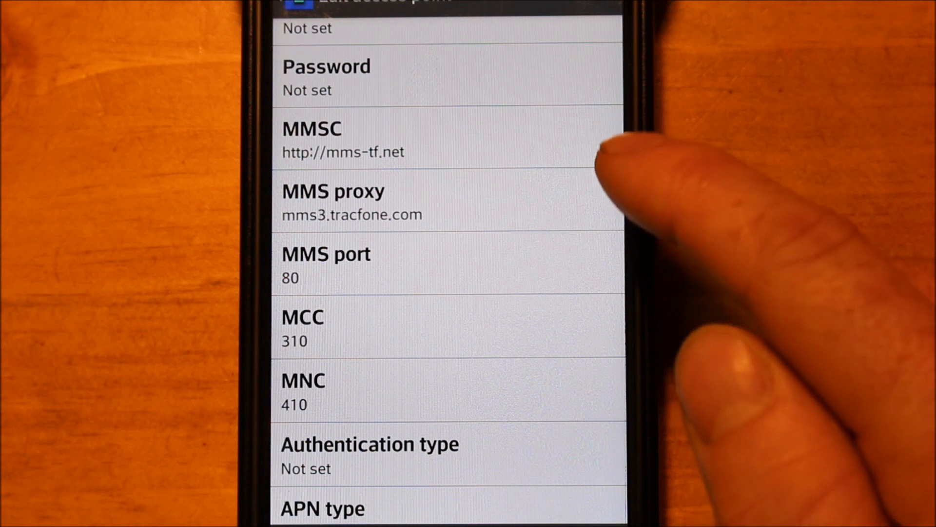
mouse_move(609, 144)
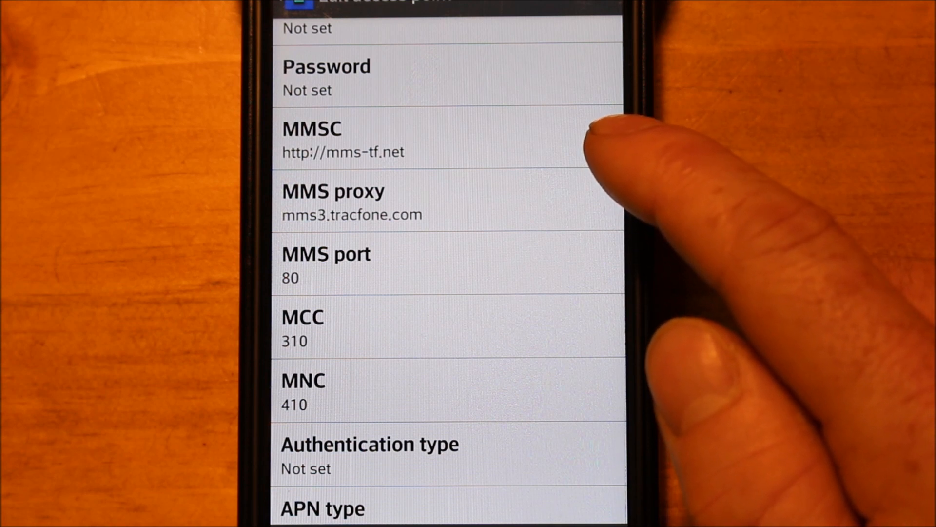
mouse_move(597, 269)
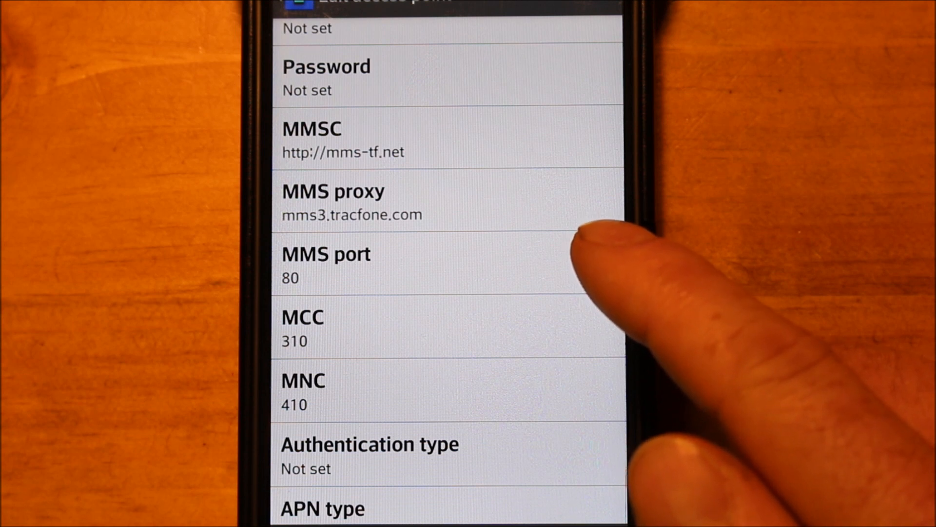
mouse_move(592, 251)
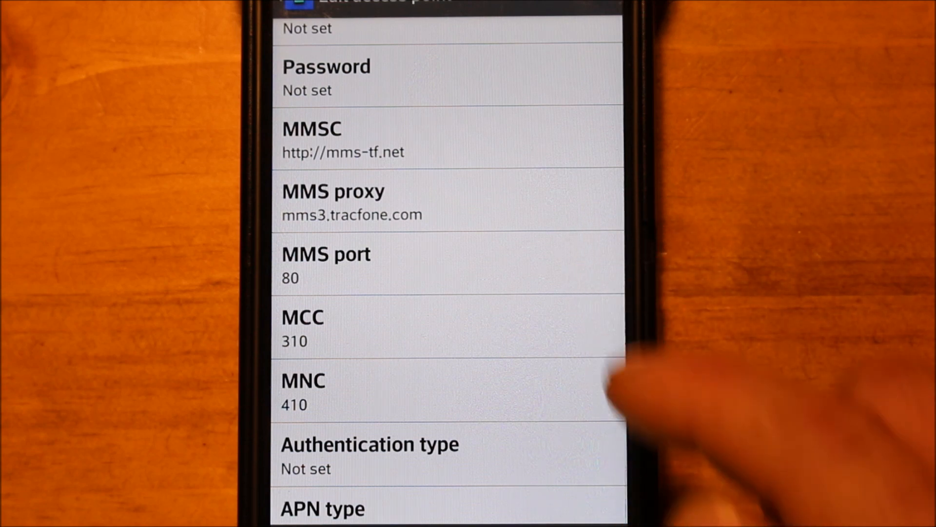
scroll(up, 3)
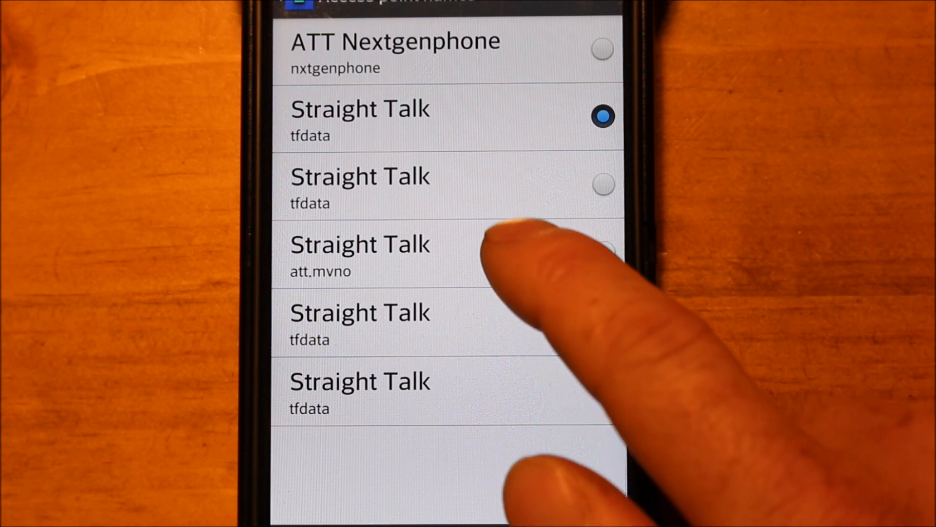
click(359, 254)
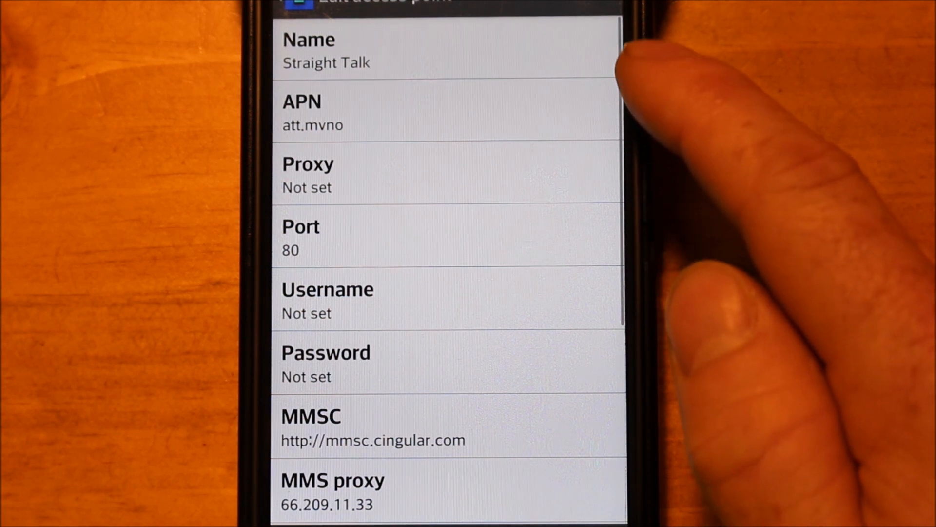
mouse_move(627, 150)
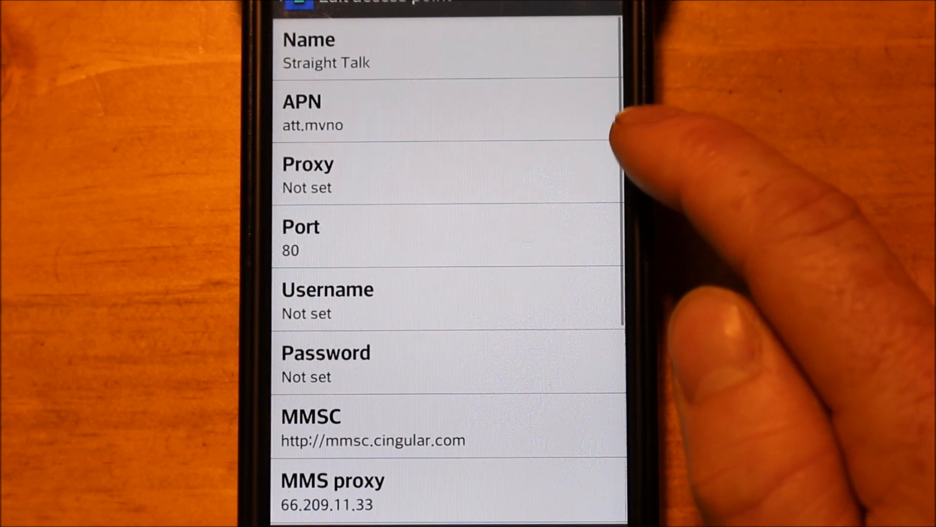
mouse_move(628, 138)
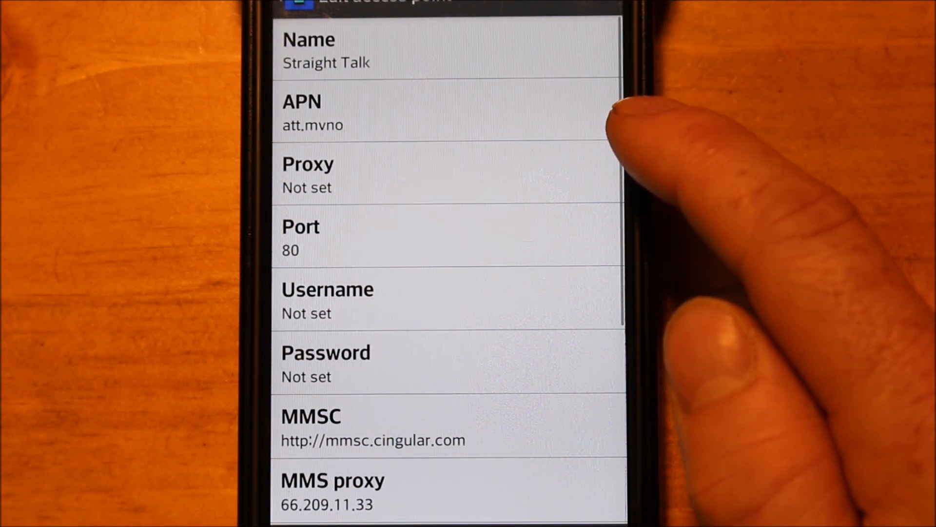
scroll(down, 3)
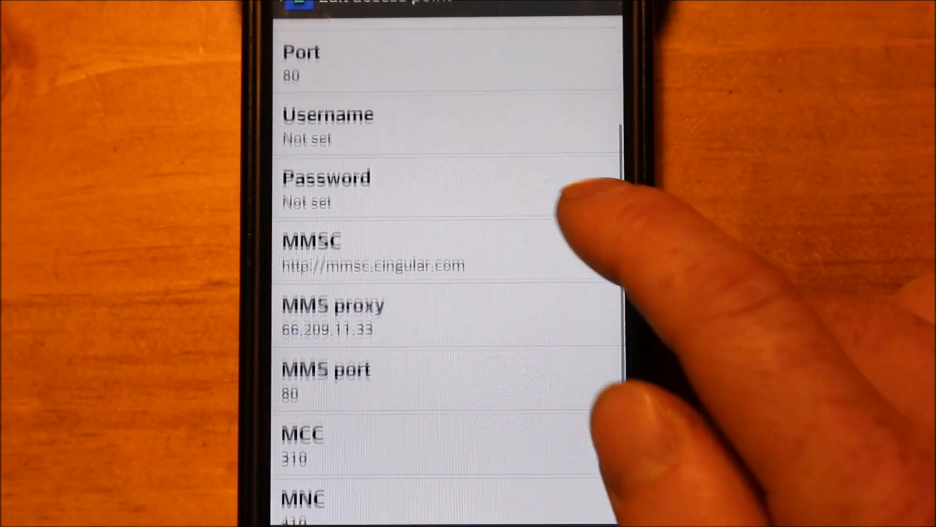
scroll(up, 3)
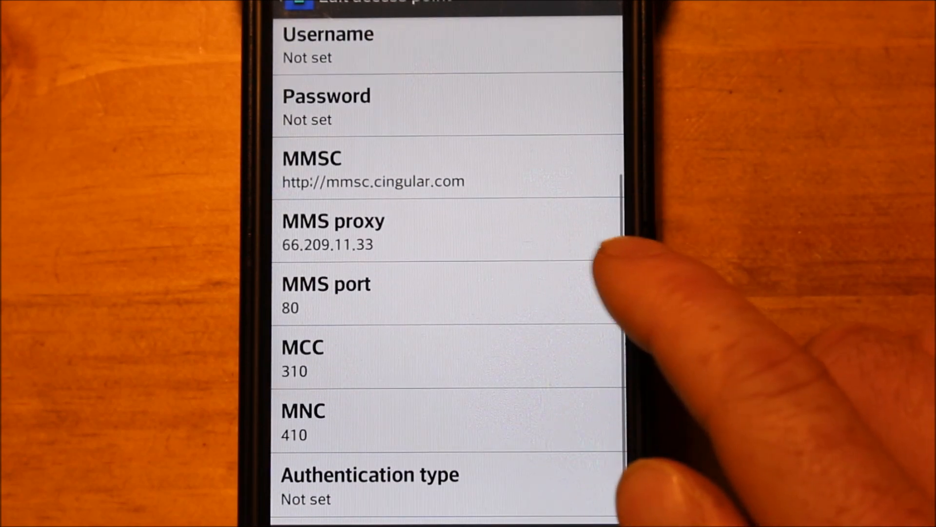
mouse_move(556, 215)
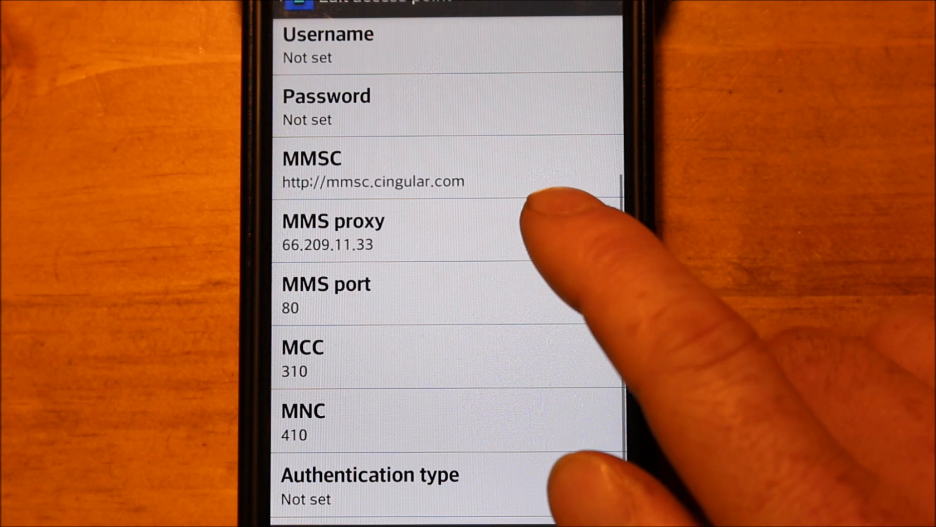
mouse_move(597, 268)
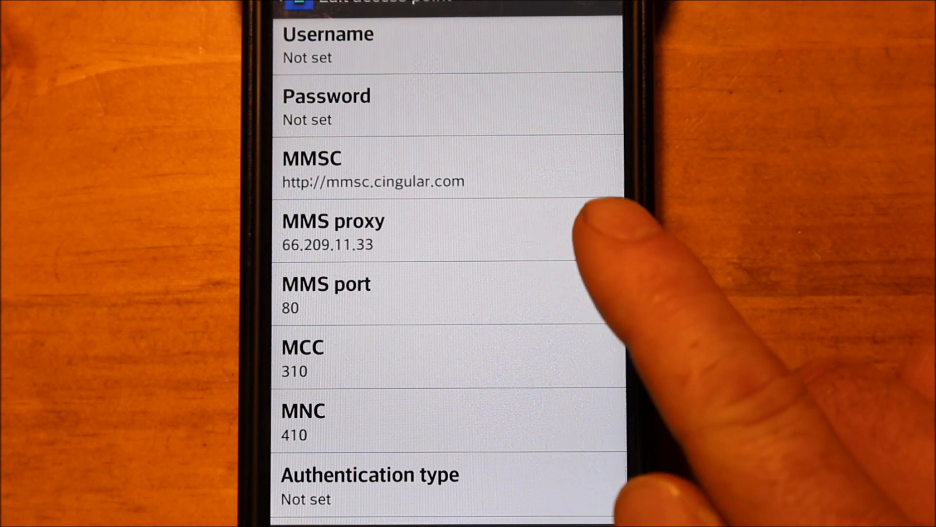
scroll(up, 3)
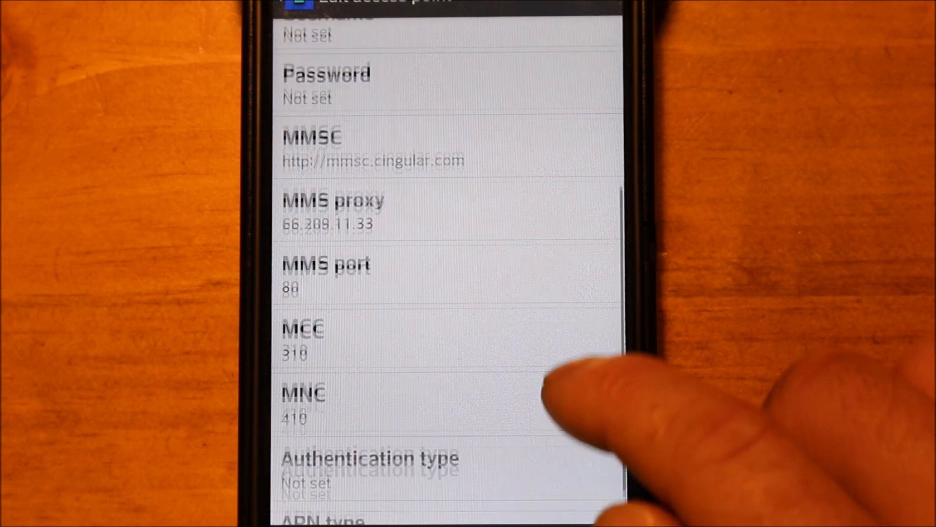
scroll(up, 3)
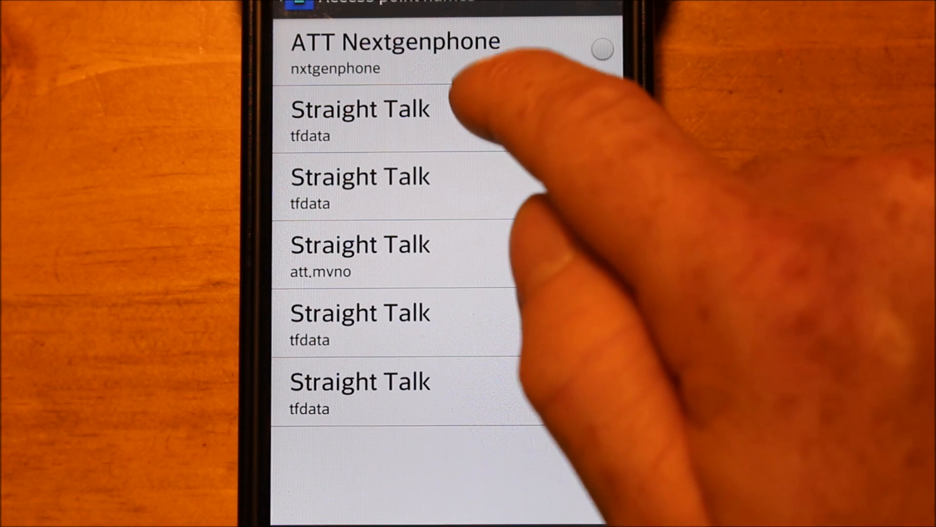
click(359, 117)
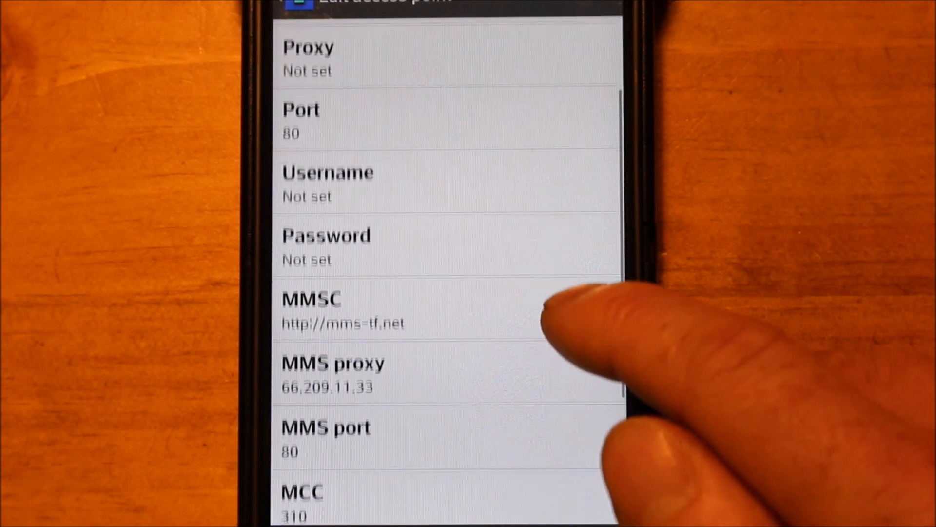
Review the Straight Talk tfdata APN settings, then return to the home screen
scroll(down, 3)
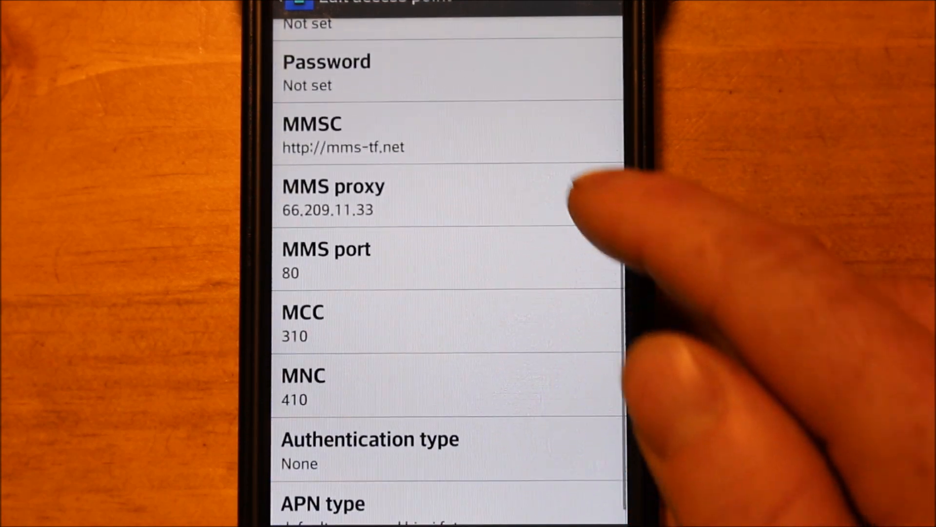
mouse_move(621, 167)
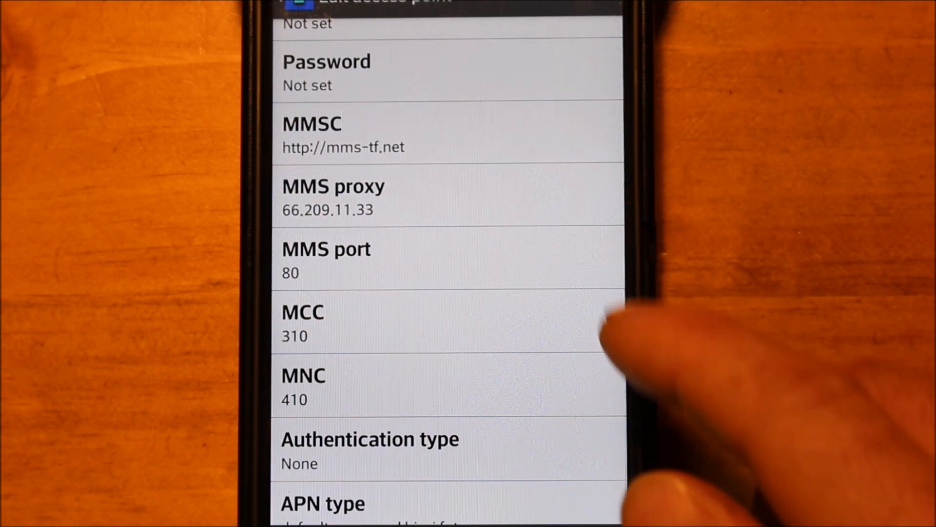
scroll(up, 3)
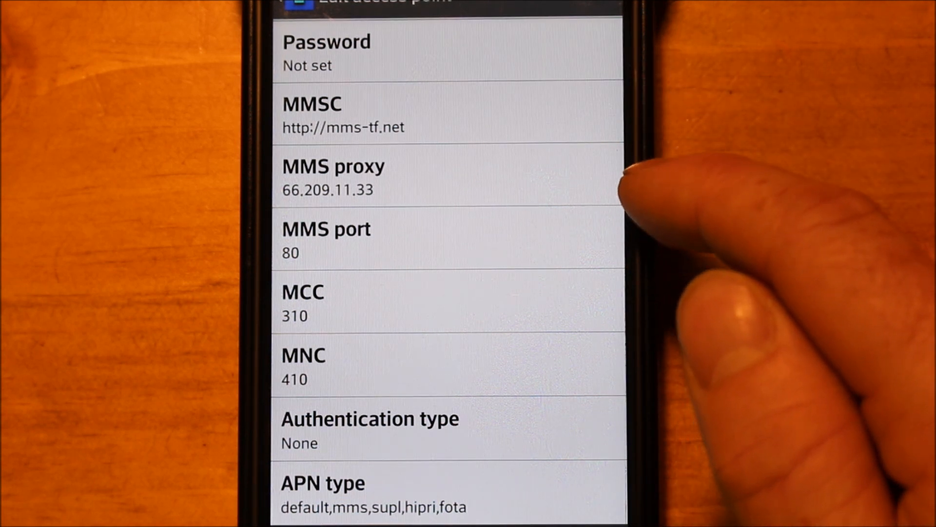
mouse_move(633, 197)
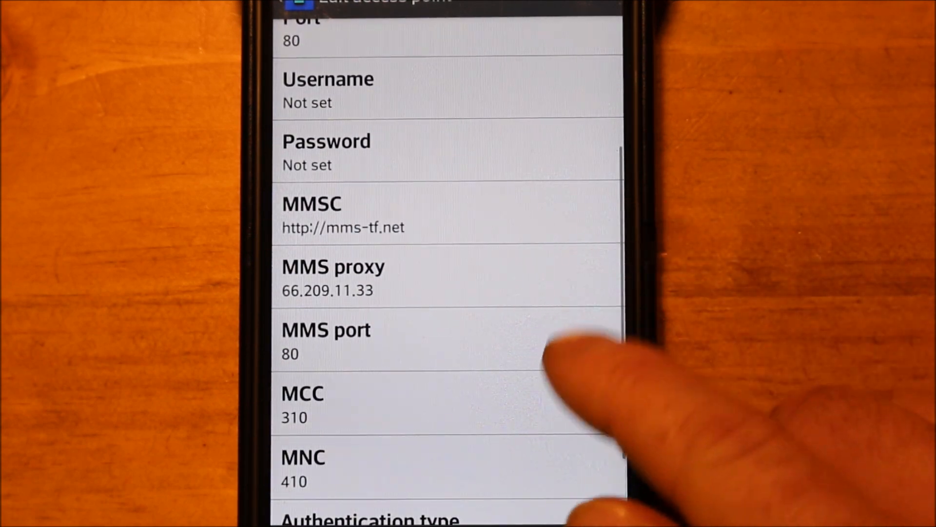
scroll(down, 3)
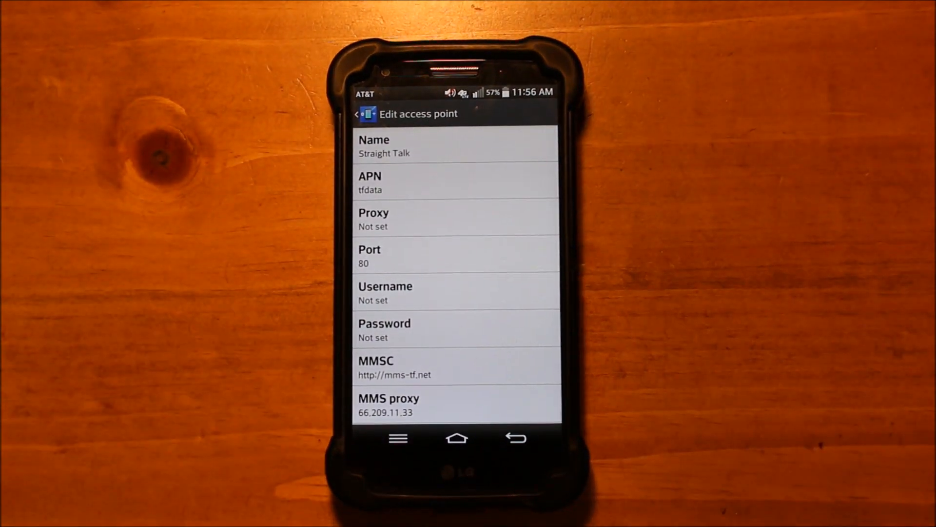
click(457, 434)
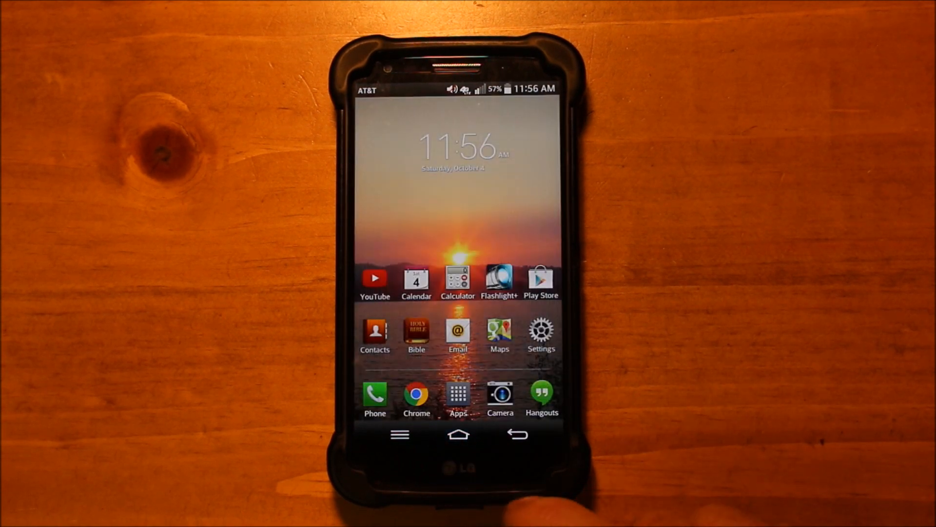